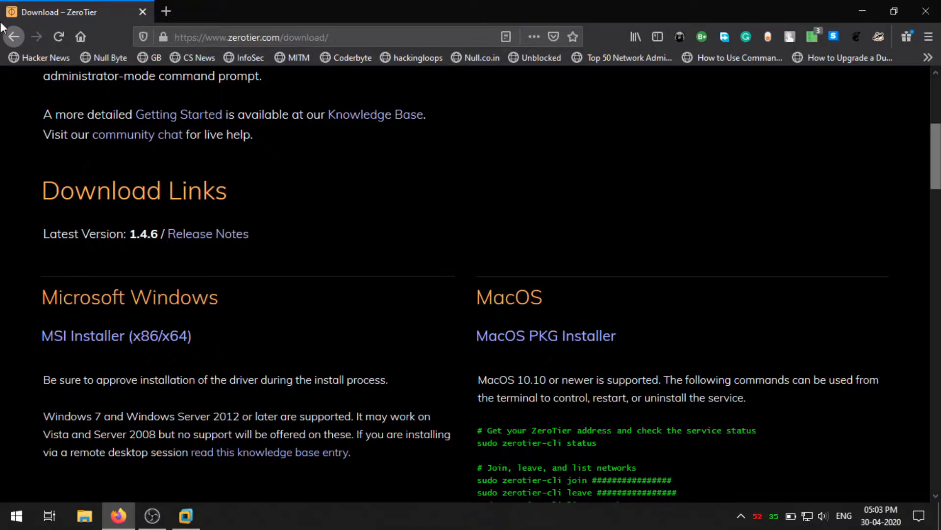
Scroll the ZeroTier download page to the Download Links listing the Windows installers
{"action": "scroll", "scroll_direction": "up", "scroll_amount": 3}
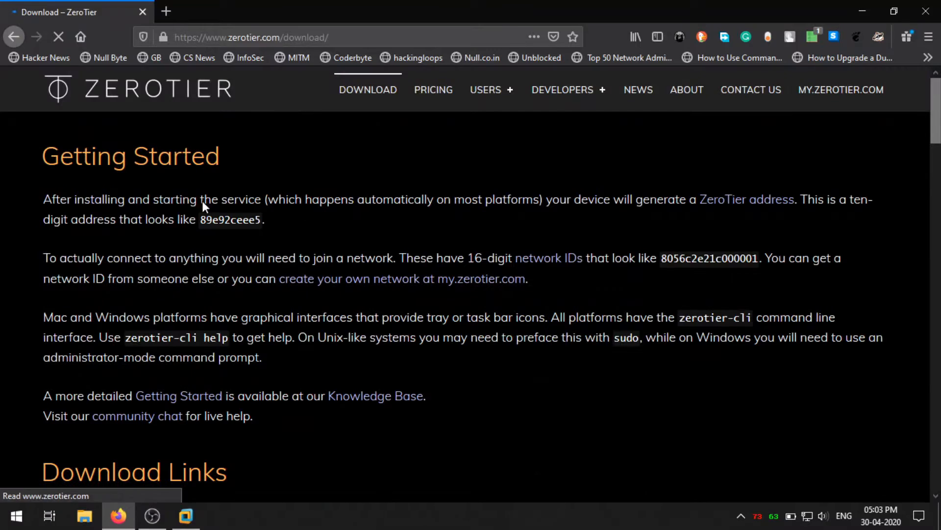
{"action": "scroll", "scroll_direction": "down", "scroll_amount": 3}
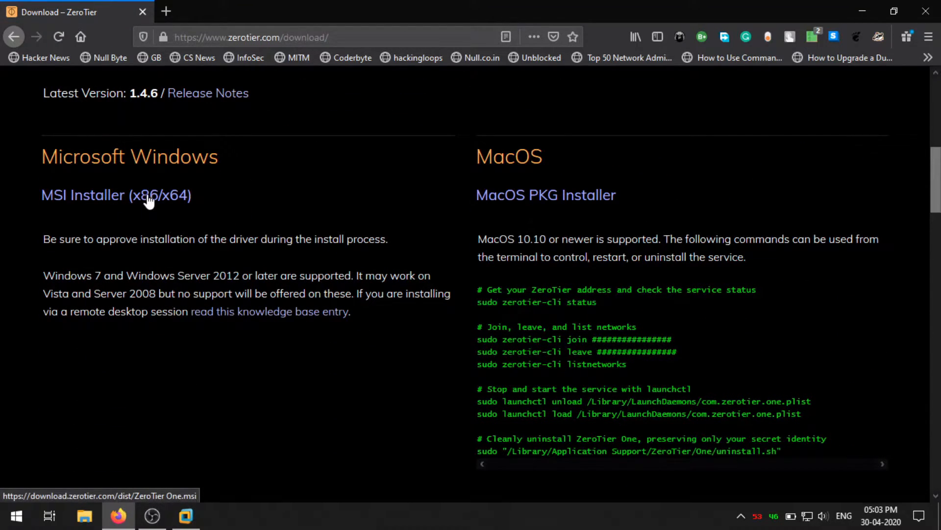
{"action": "mouse_move", "coordinate": [152, 209]}
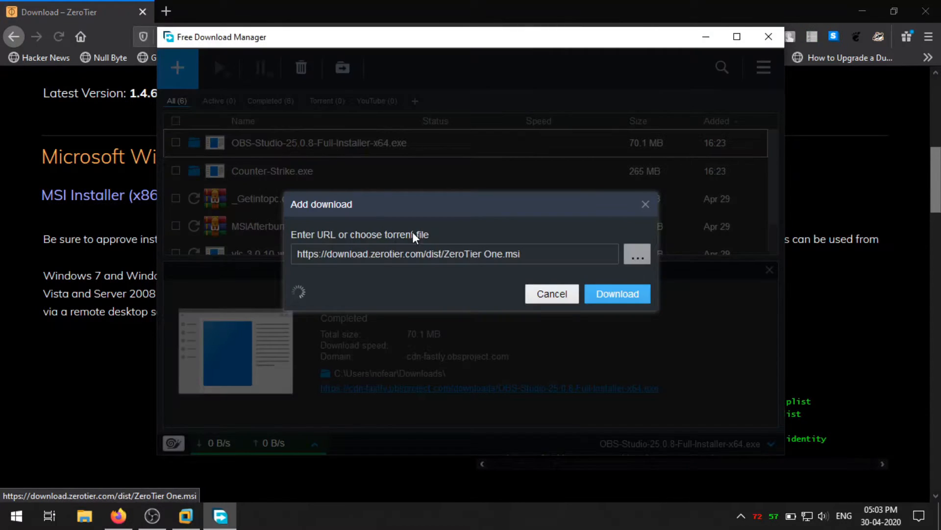
Confirm the ZeroTier One.msi download in Free Download Manager's Add download dialog
{"action": "left_click", "coordinate": [616, 293]}
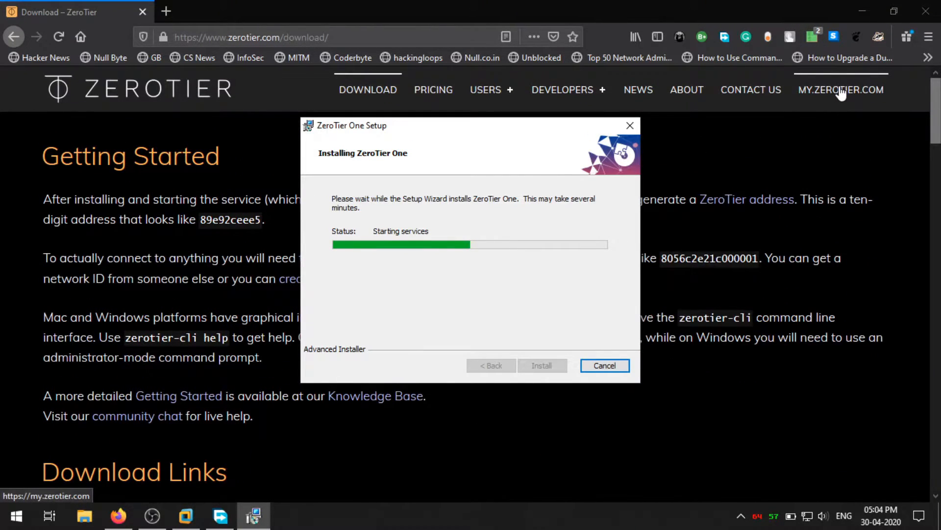
Log in to ZeroTier Central through MY.ZEROTIER.COM with email and password
{"action": "left_click", "coordinate": [840, 89]}
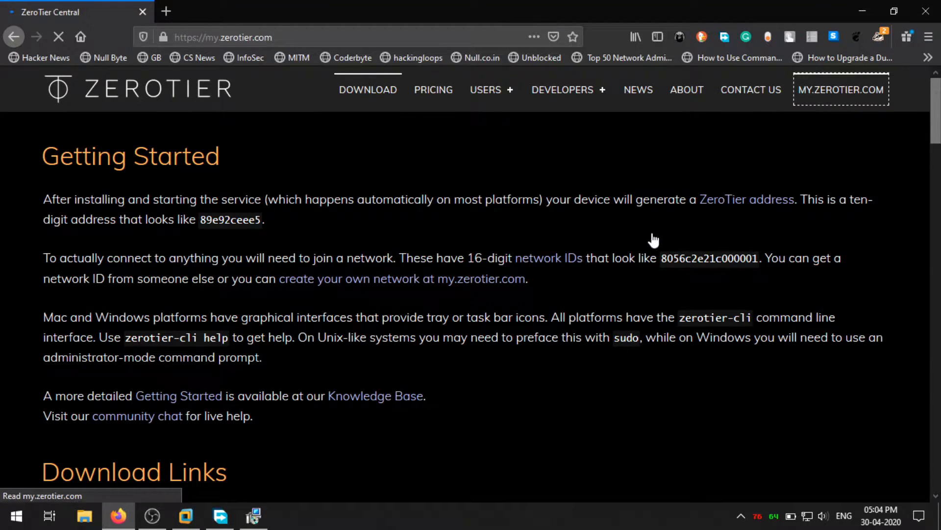
{"action": "left_click", "coordinate": [840, 89]}
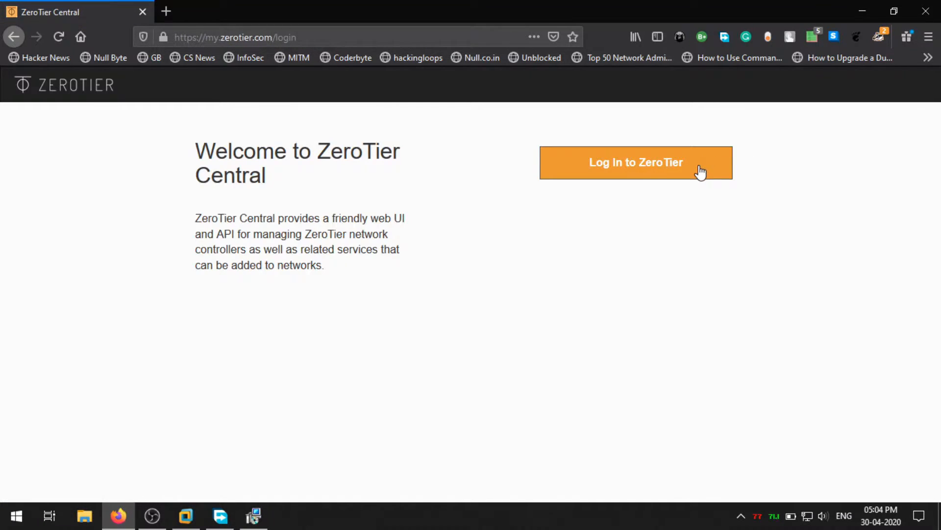
{"action": "left_click", "coordinate": [636, 162]}
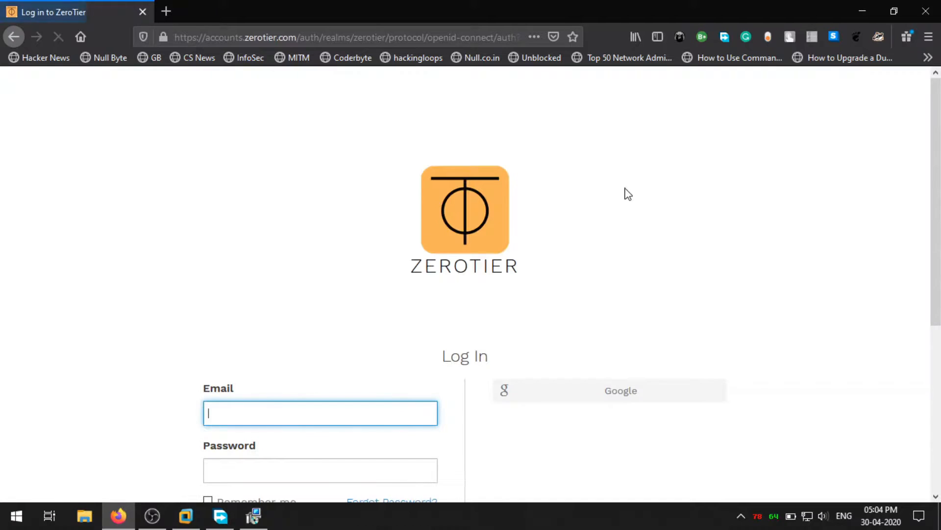
{"action": "scroll", "scroll_direction": "down", "scroll_amount": 3}
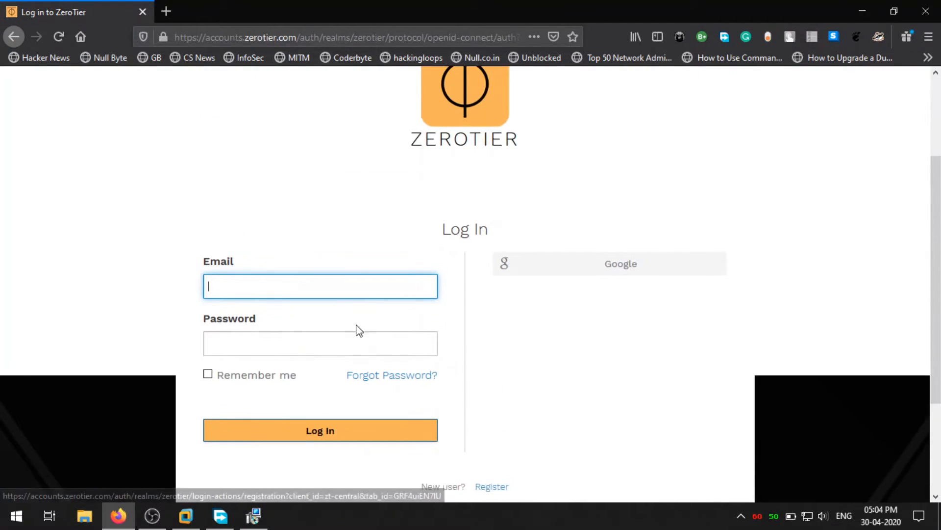
{"action": "type", "text": "n"}
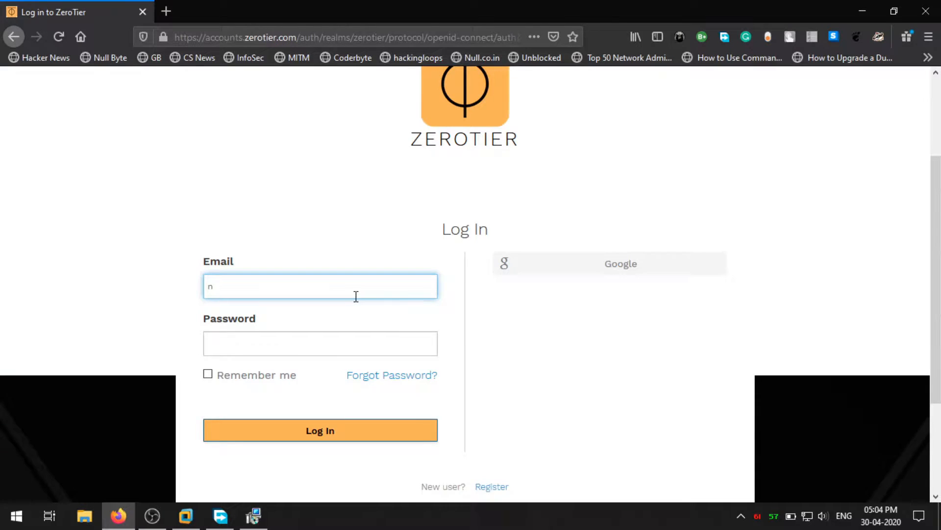
{"action": "left_click", "coordinate": [320, 430]}
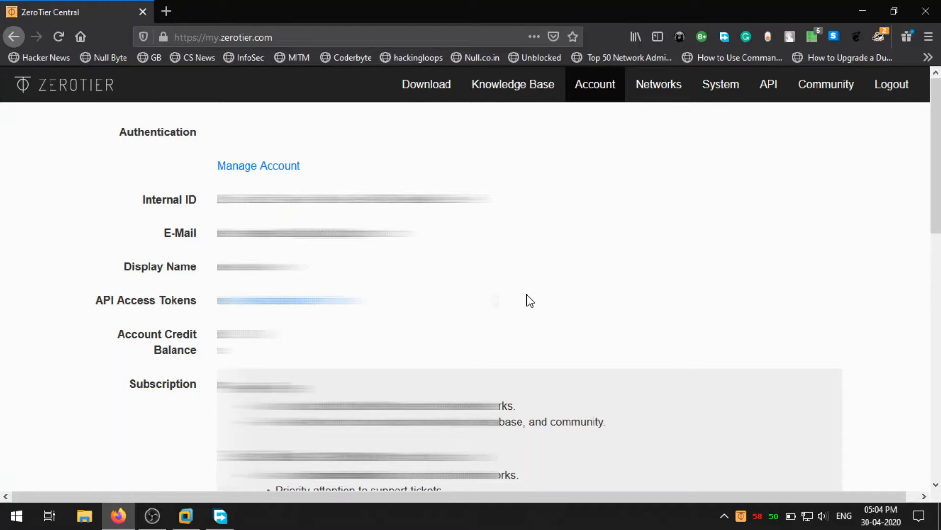
Create the trusting_krum network from the Networks list and open its settings page
{"action": "scroll", "scroll_direction": "down", "scroll_amount": 3}
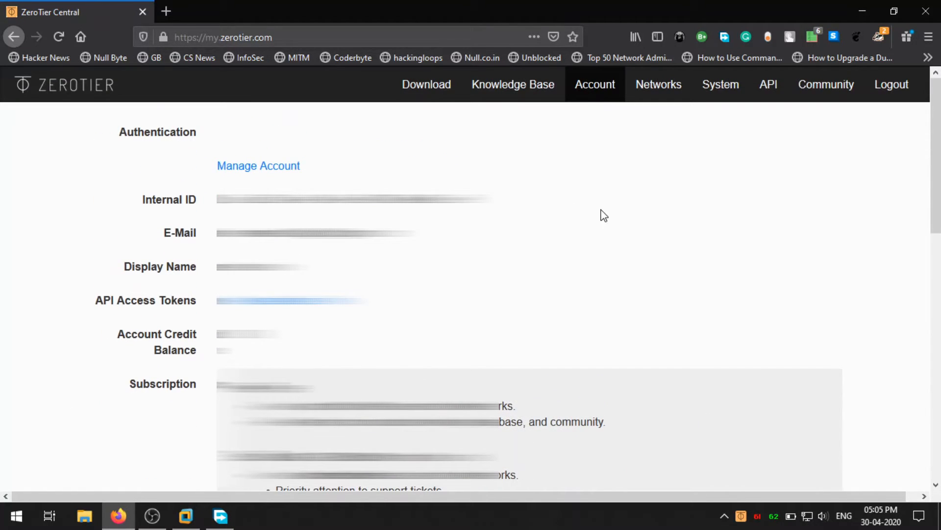
{"action": "left_click", "coordinate": [671, 84]}
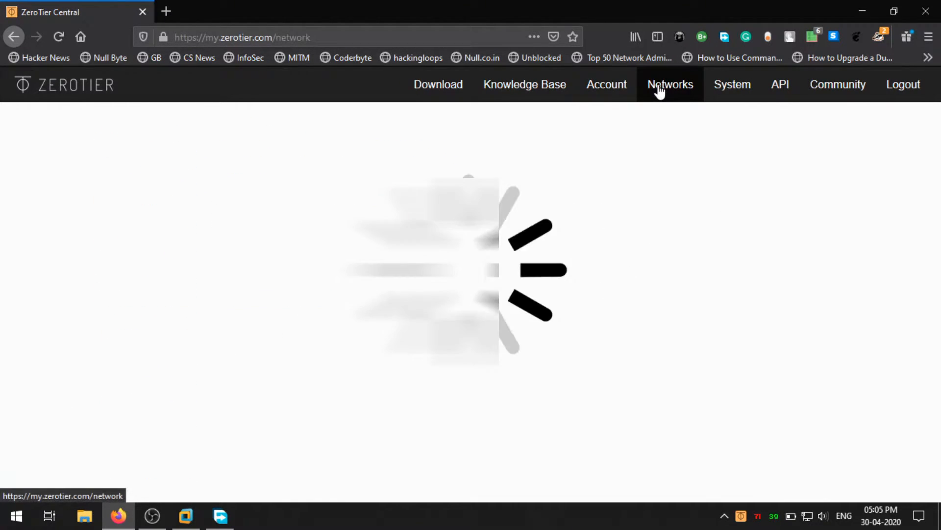
{"action": "left_click", "coordinate": [670, 83]}
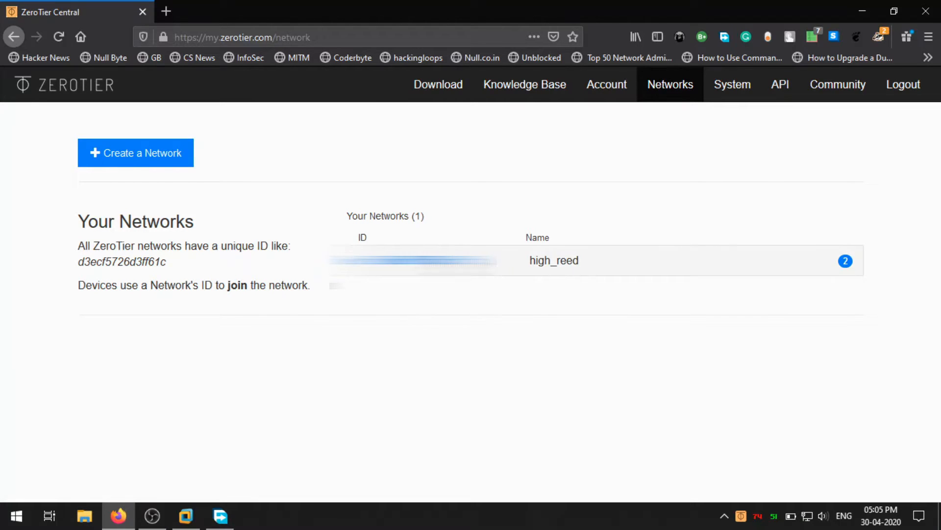
{"action": "left_click", "coordinate": [135, 153]}
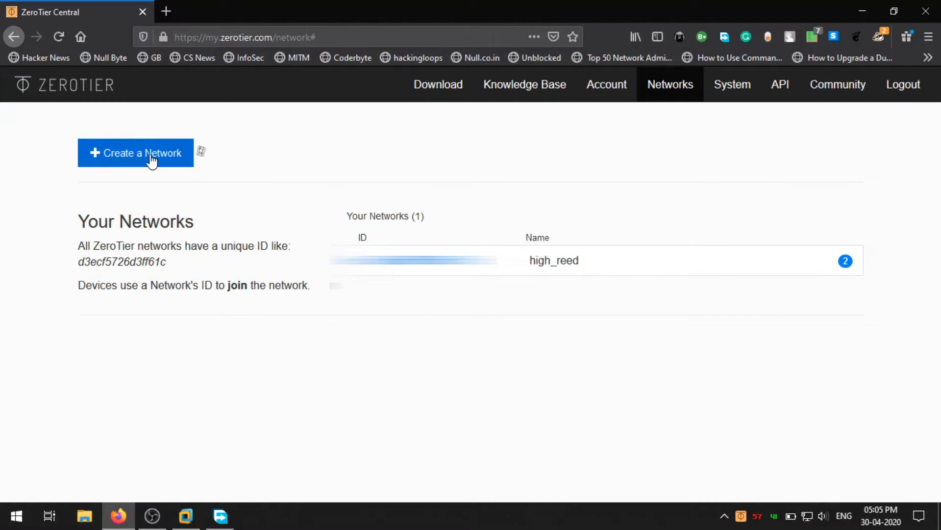
{"action": "left_click", "coordinate": [135, 153]}
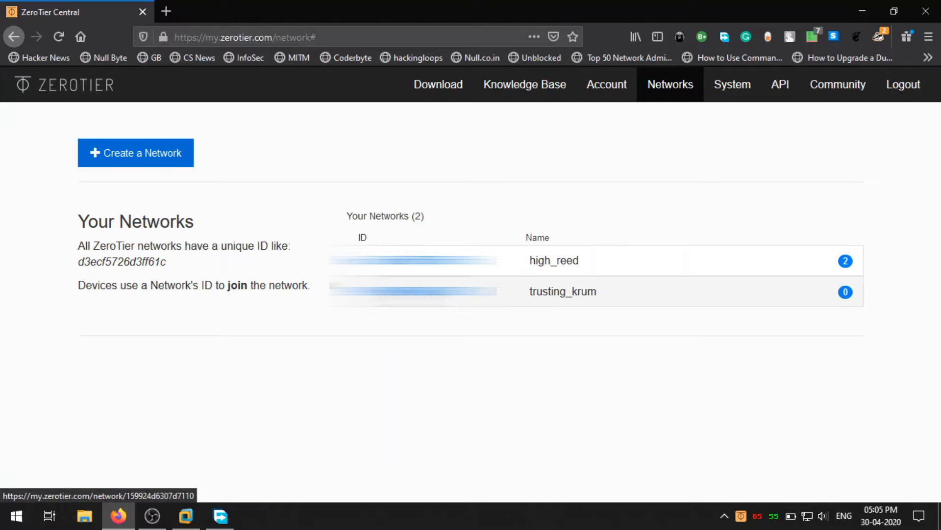
{"action": "left_click", "coordinate": [562, 291]}
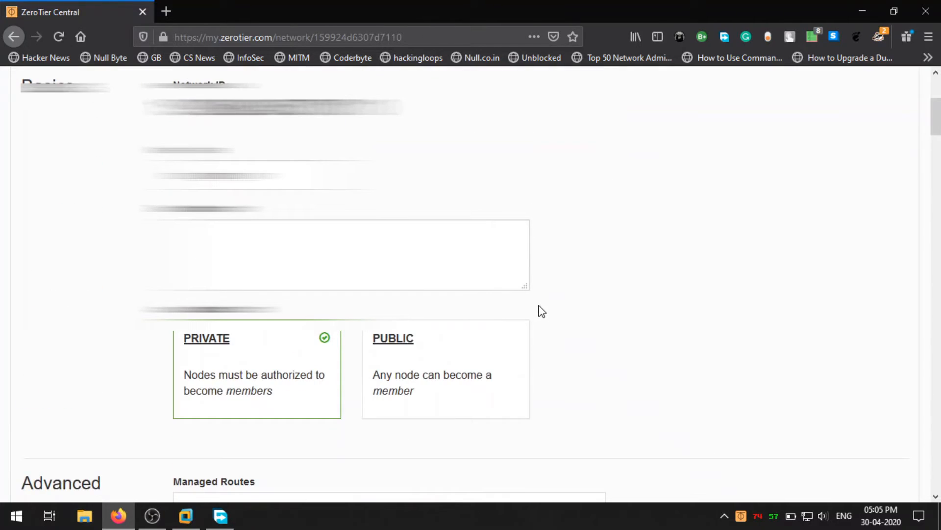
Switch the trusting_krum network's access control to public
{"action": "left_click", "coordinate": [446, 369]}
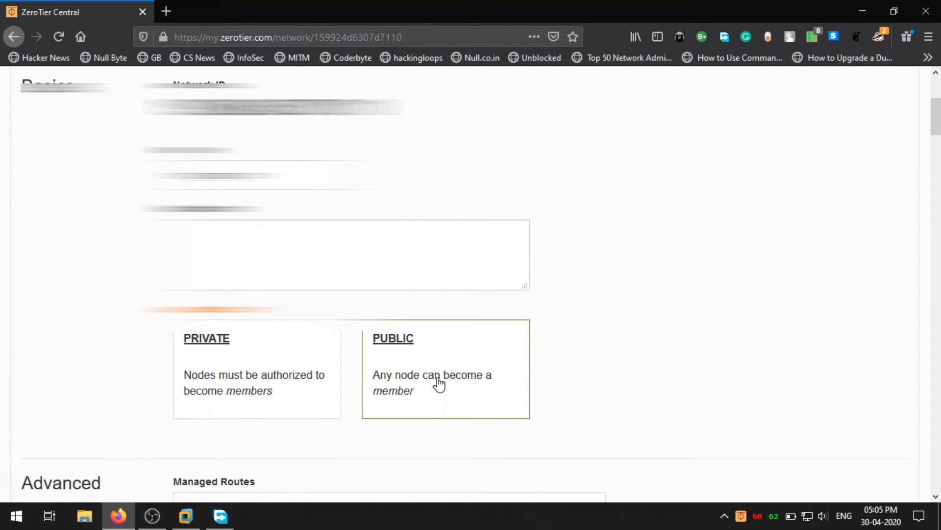
{"action": "mouse_move", "coordinate": [638, 355]}
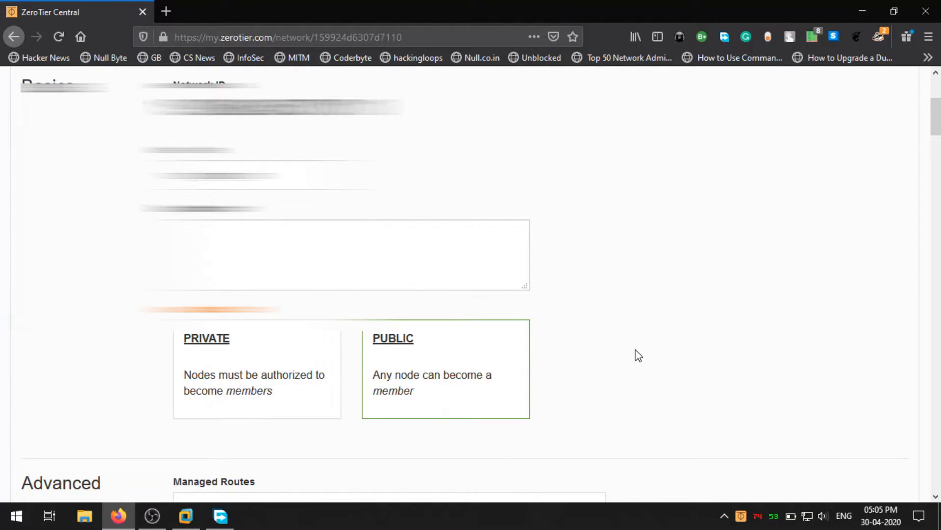
{"action": "scroll", "scroll_direction": "down", "scroll_amount": 3}
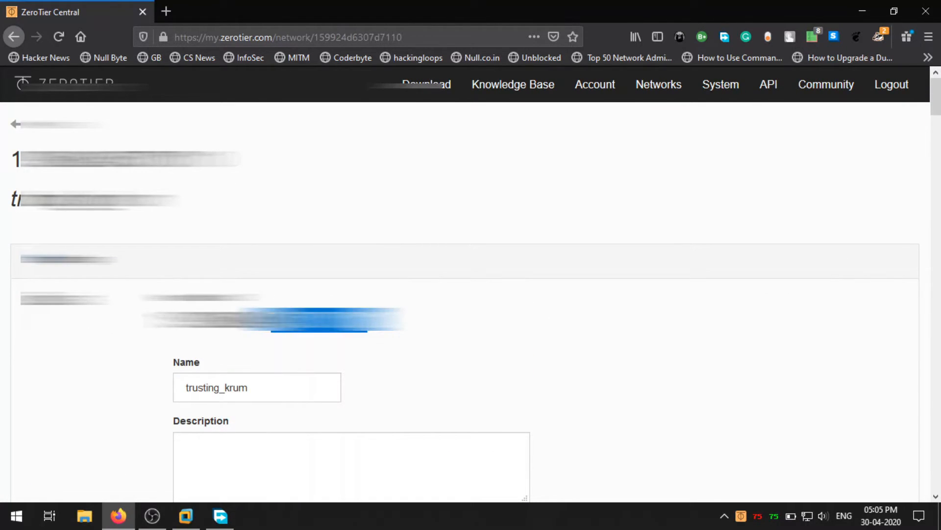
{"action": "right_click", "coordinate": [241, 324]}
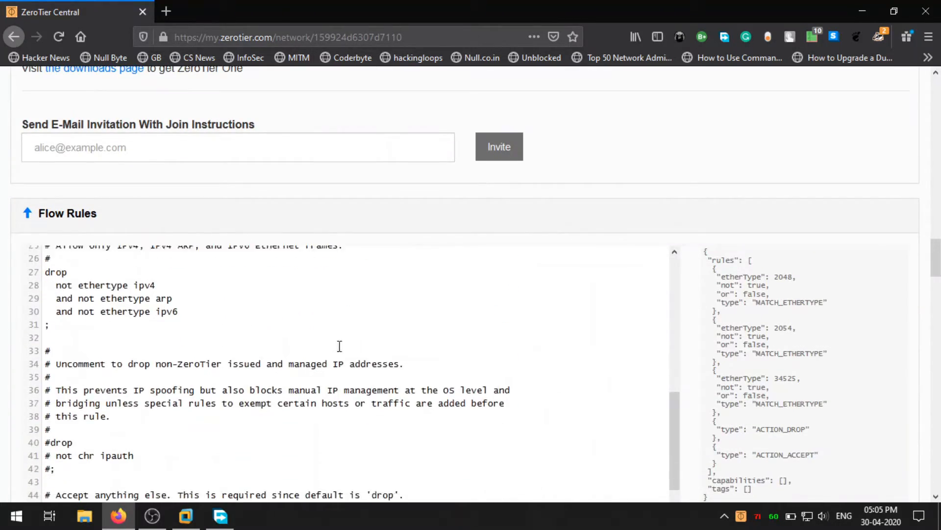
Delete the trusting_krum network so only high_reed remains
{"action": "scroll", "scroll_direction": "down", "scroll_amount": 3}
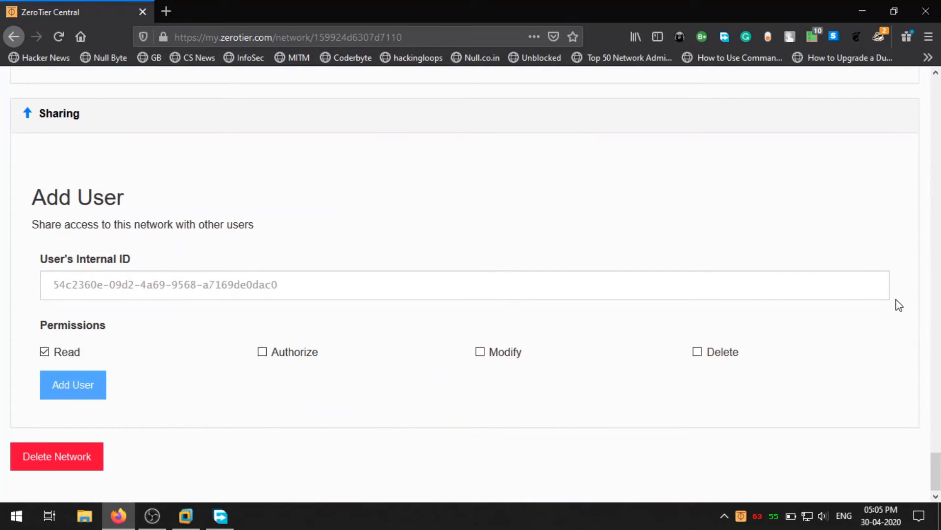
{"action": "left_click", "coordinate": [57, 456]}
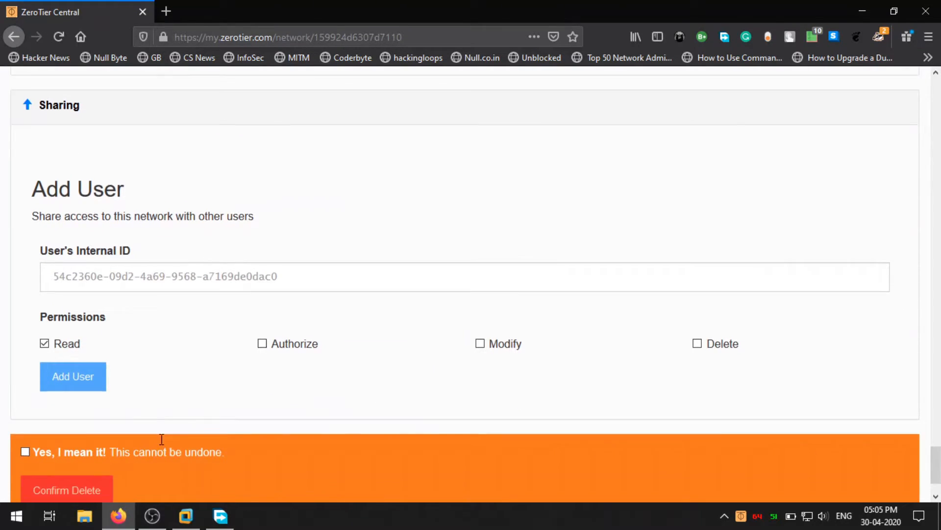
{"action": "scroll", "scroll_direction": "down", "scroll_amount": 3}
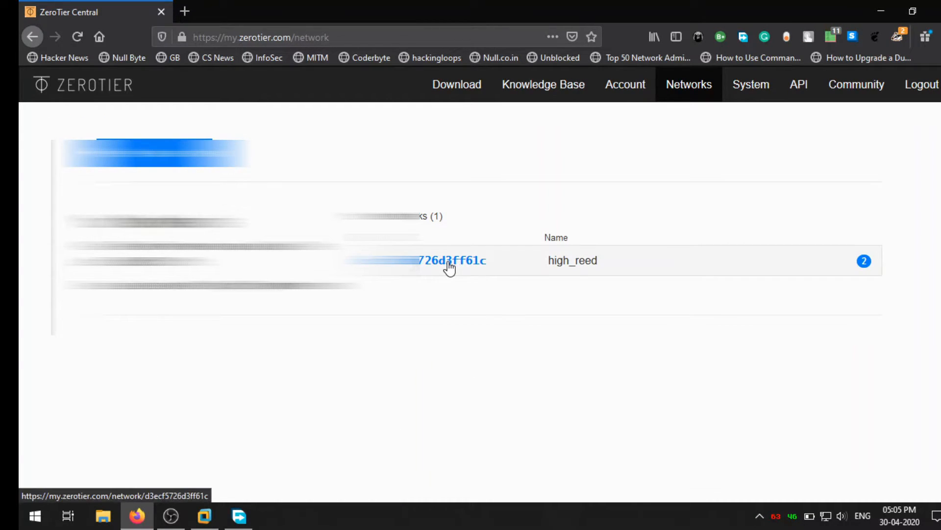
Open the high_reed network and copy its network ID with right-click Copy
{"action": "left_click", "coordinate": [450, 260]}
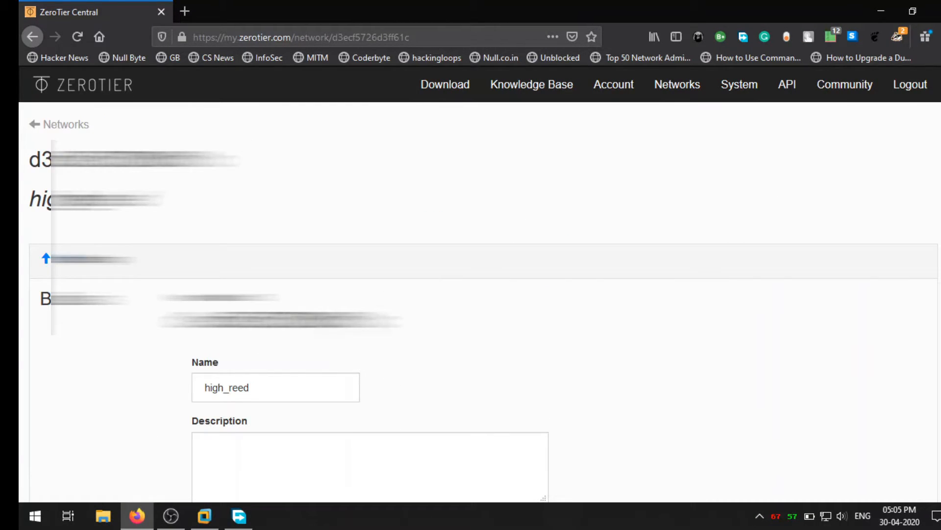
{"action": "right_click", "coordinate": [279, 324]}
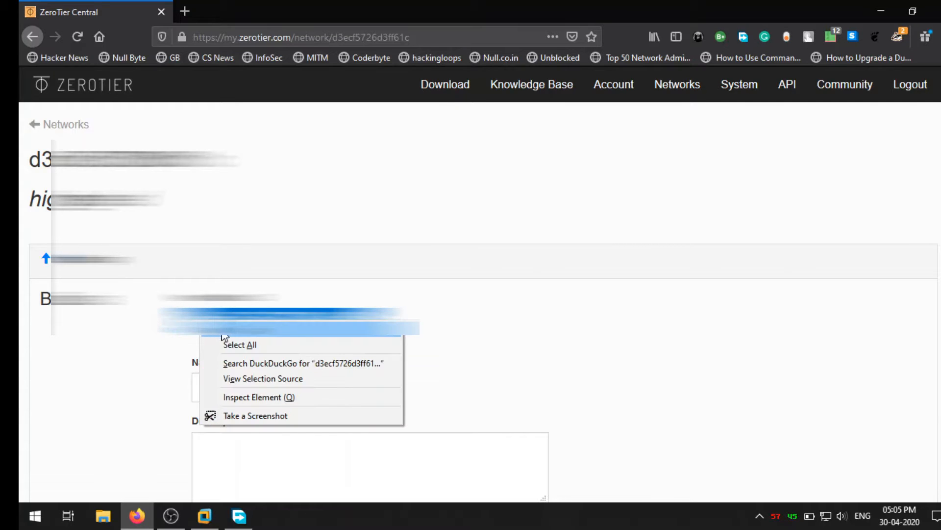
{"action": "left_click", "coordinate": [760, 515]}
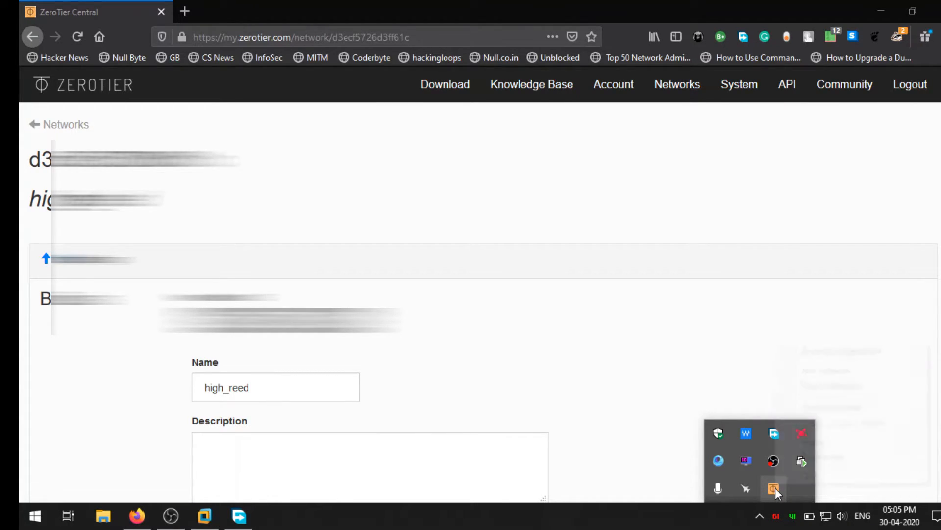
Join high_reed from the ZeroTier tray with Allow Global and Default, allowing discoverability
{"action": "left_click", "coordinate": [773, 488]}
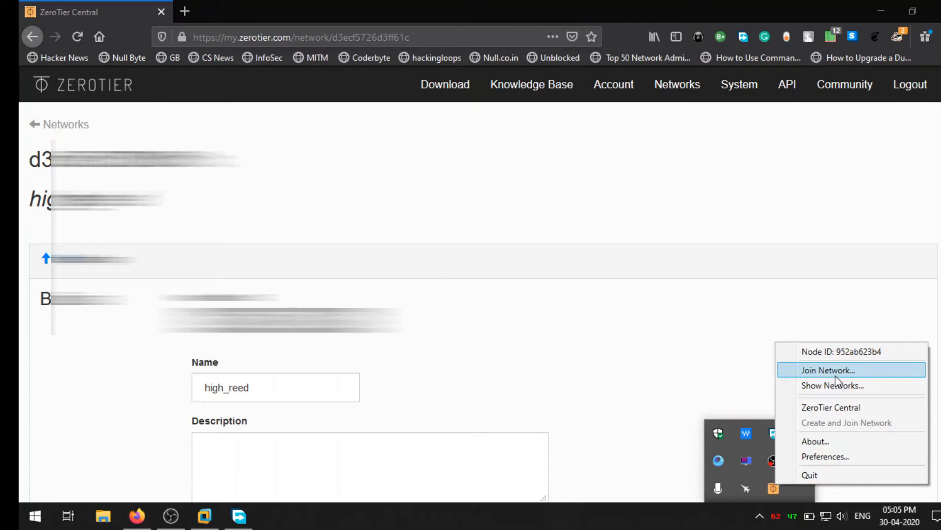
{"action": "left_click", "coordinate": [828, 369]}
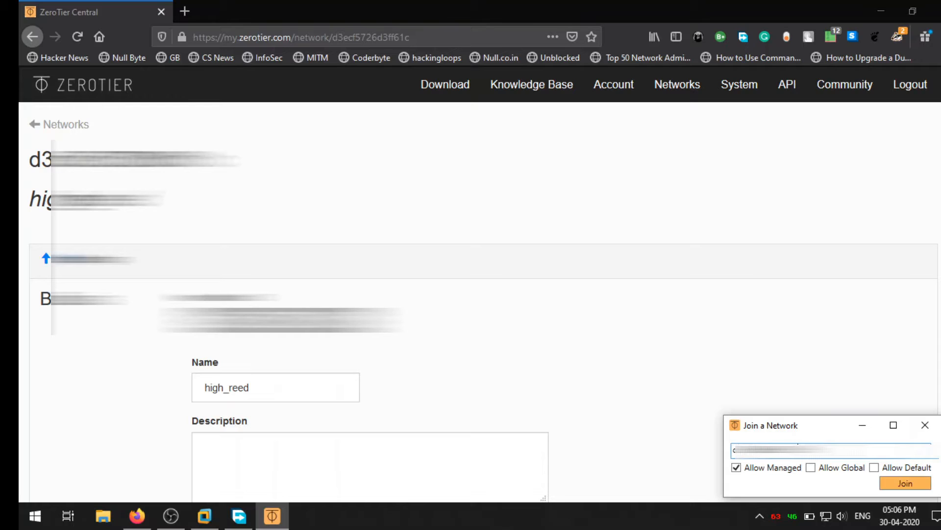
{"action": "left_click", "coordinate": [811, 467]}
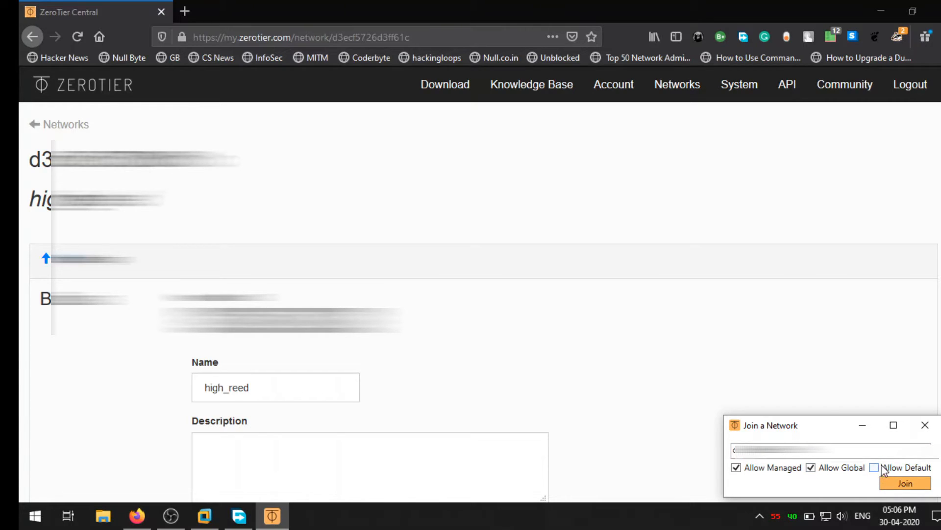
{"action": "left_click", "coordinate": [811, 467]}
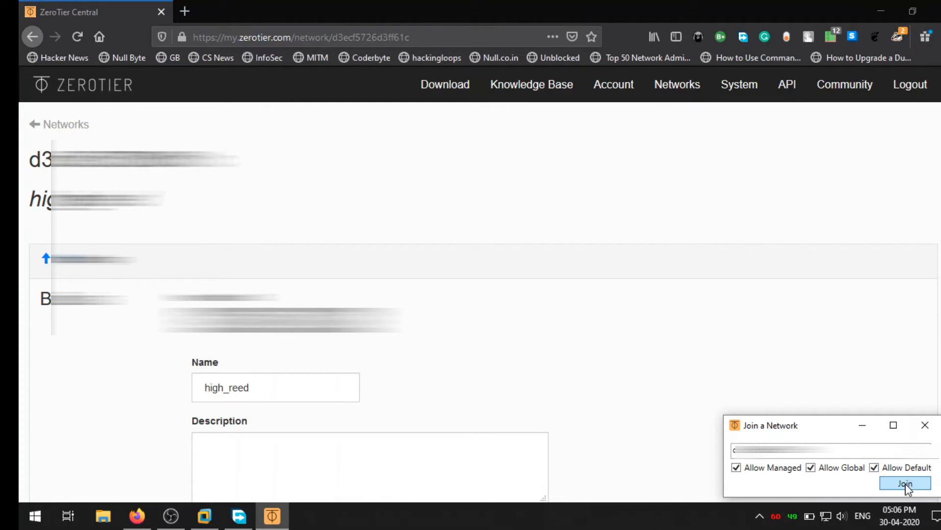
{"action": "left_click", "coordinate": [904, 482]}
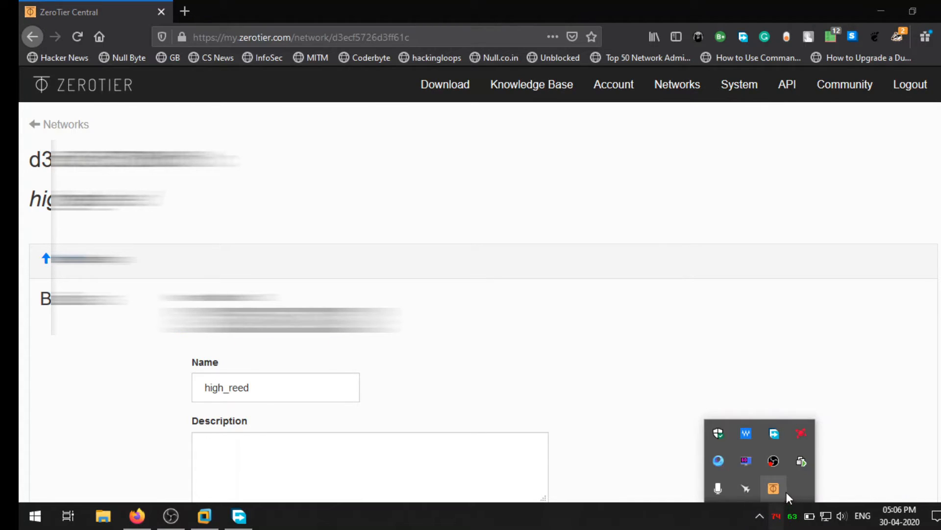
{"action": "left_click", "coordinate": [773, 488]}
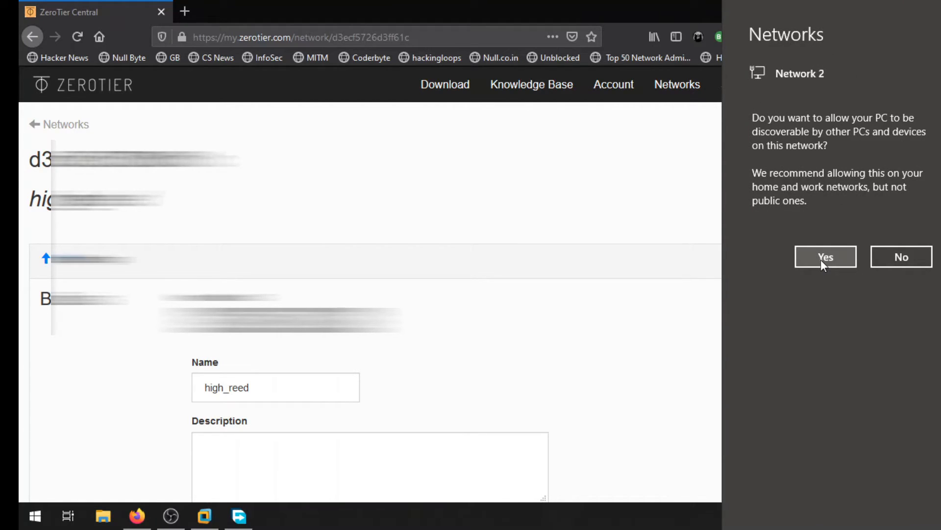
{"action": "left_click", "coordinate": [826, 256]}
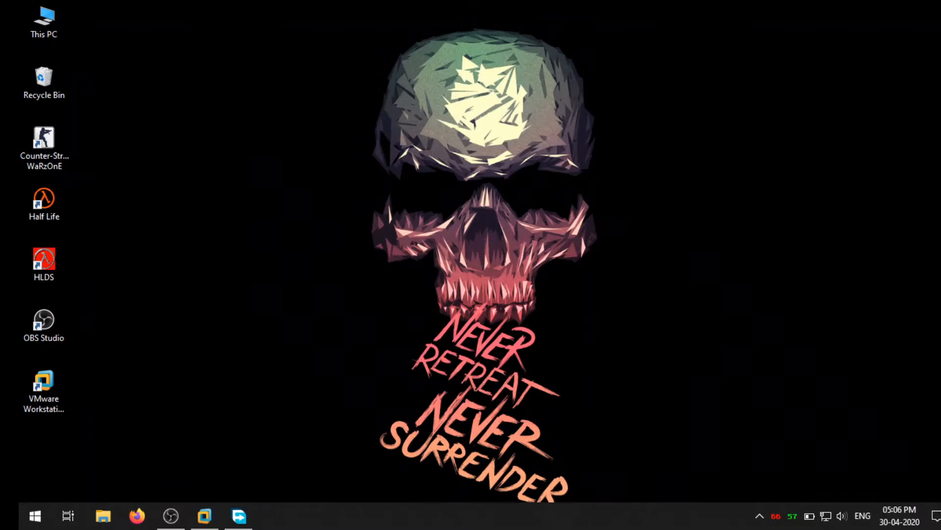
Launch the HLDS desktop shortcut to run CS WaRzOnE Server on de_dust2
{"action": "right_click", "coordinate": [504, 162]}
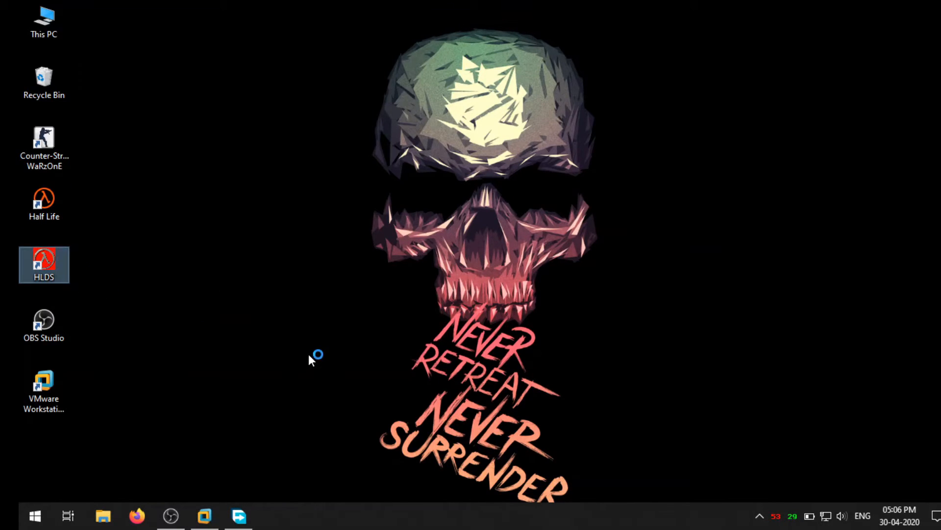
{"action": "double_click", "coordinate": [44, 264]}
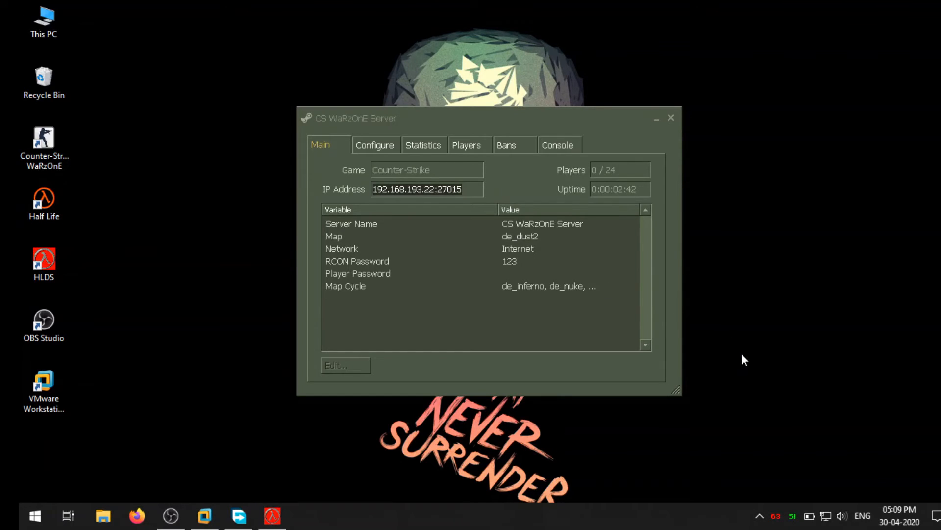
{"action": "left_click", "coordinate": [356, 260]}
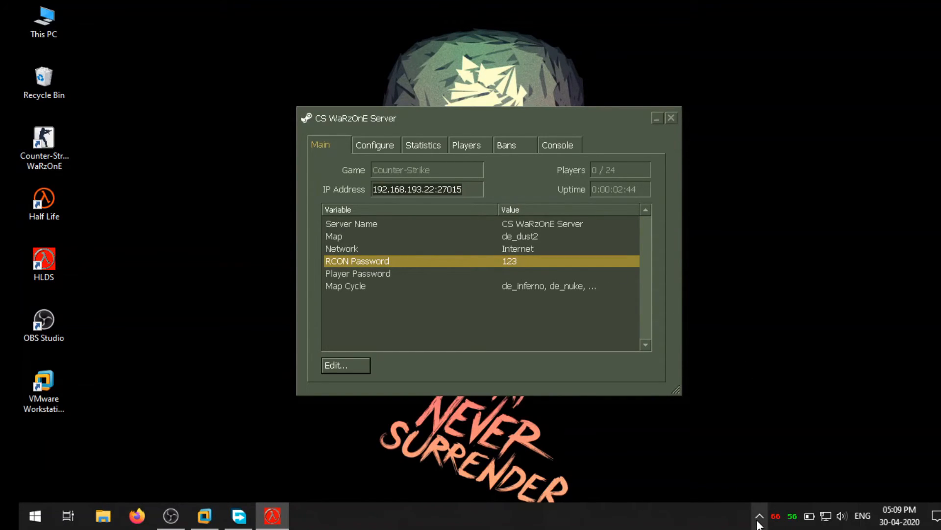
{"action": "left_click", "coordinate": [759, 516]}
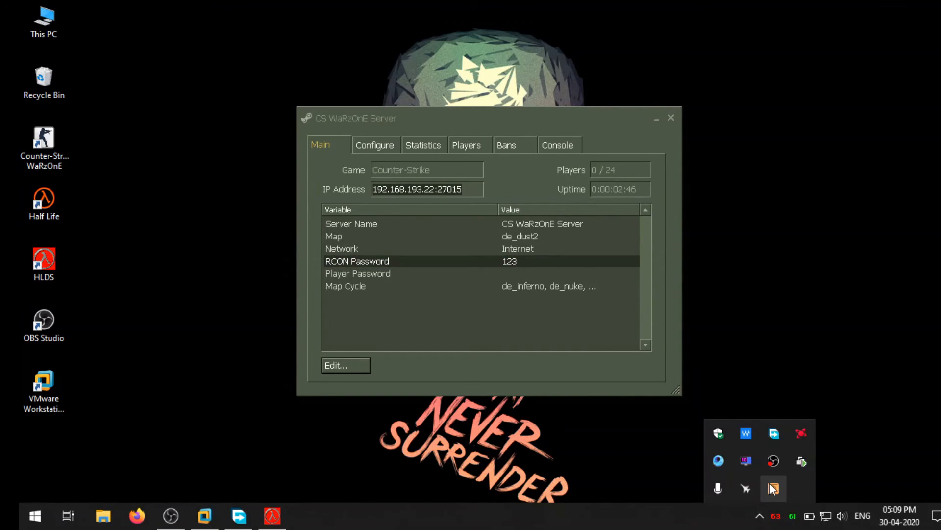
{"action": "left_click", "coordinate": [772, 488]}
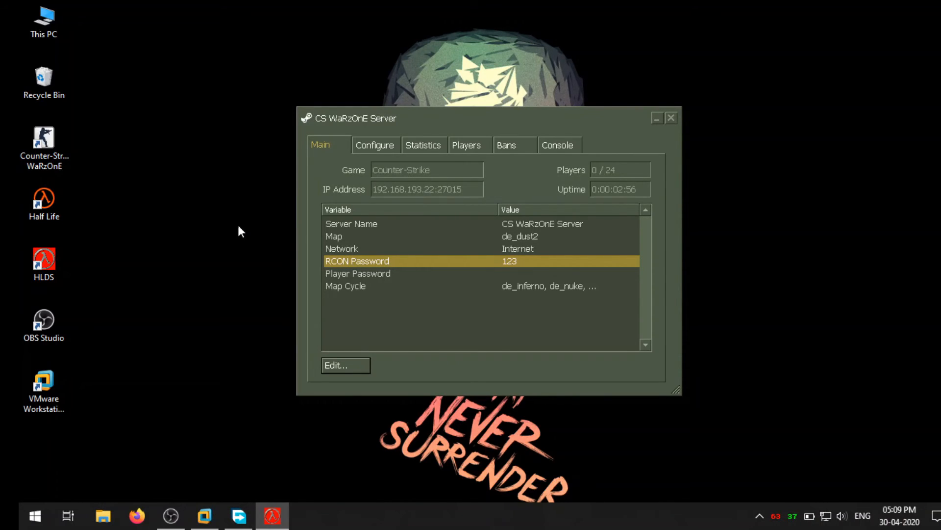
{"action": "mouse_move", "coordinate": [89, 186]}
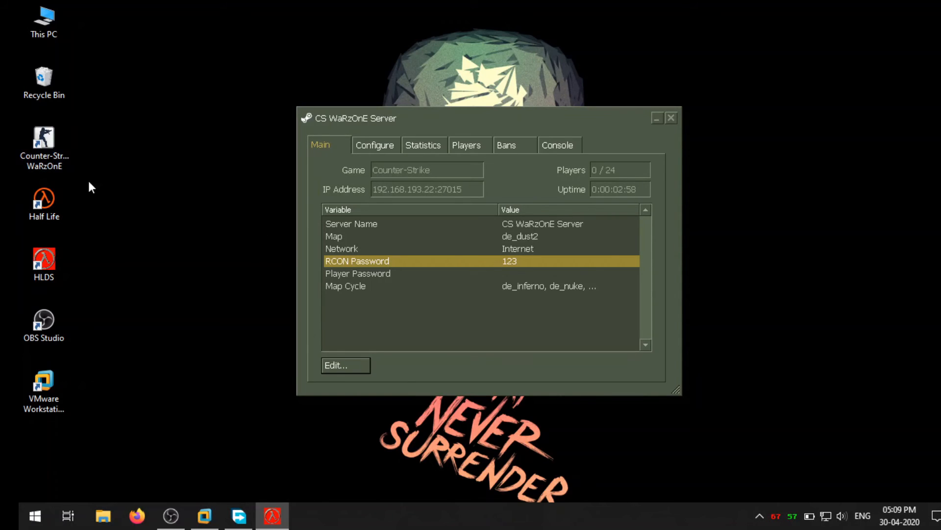
{"action": "mouse_move", "coordinate": [392, 270]}
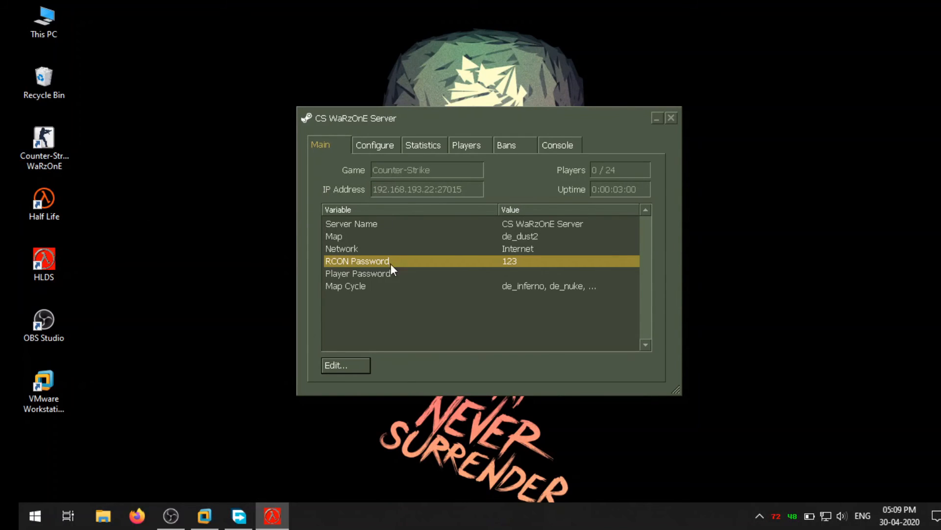